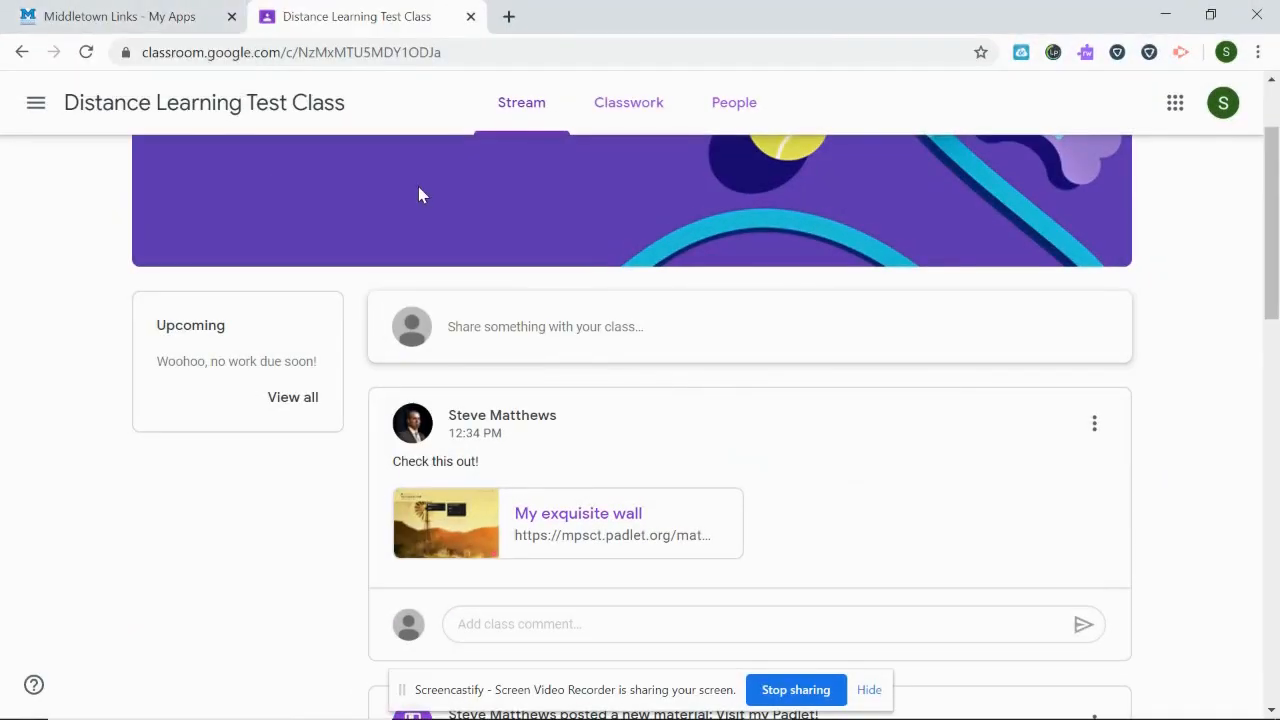
mouse_move(418, 192)
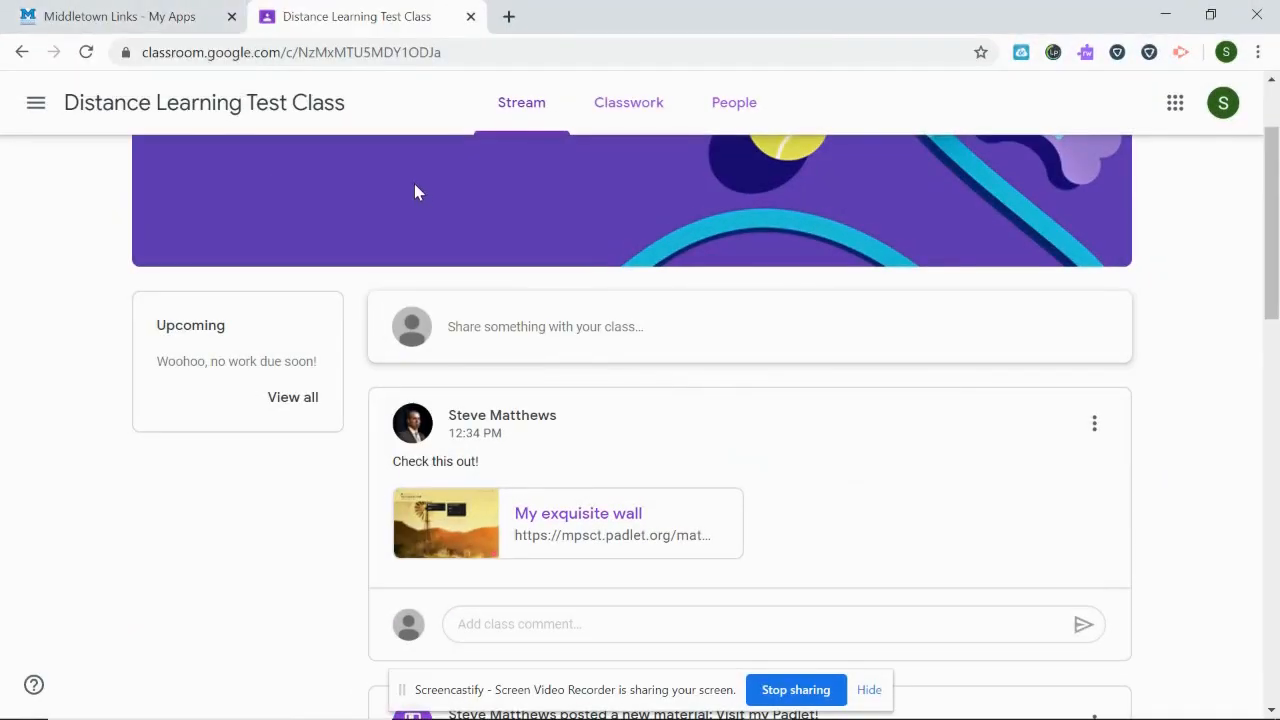
mouse_move(600, 208)
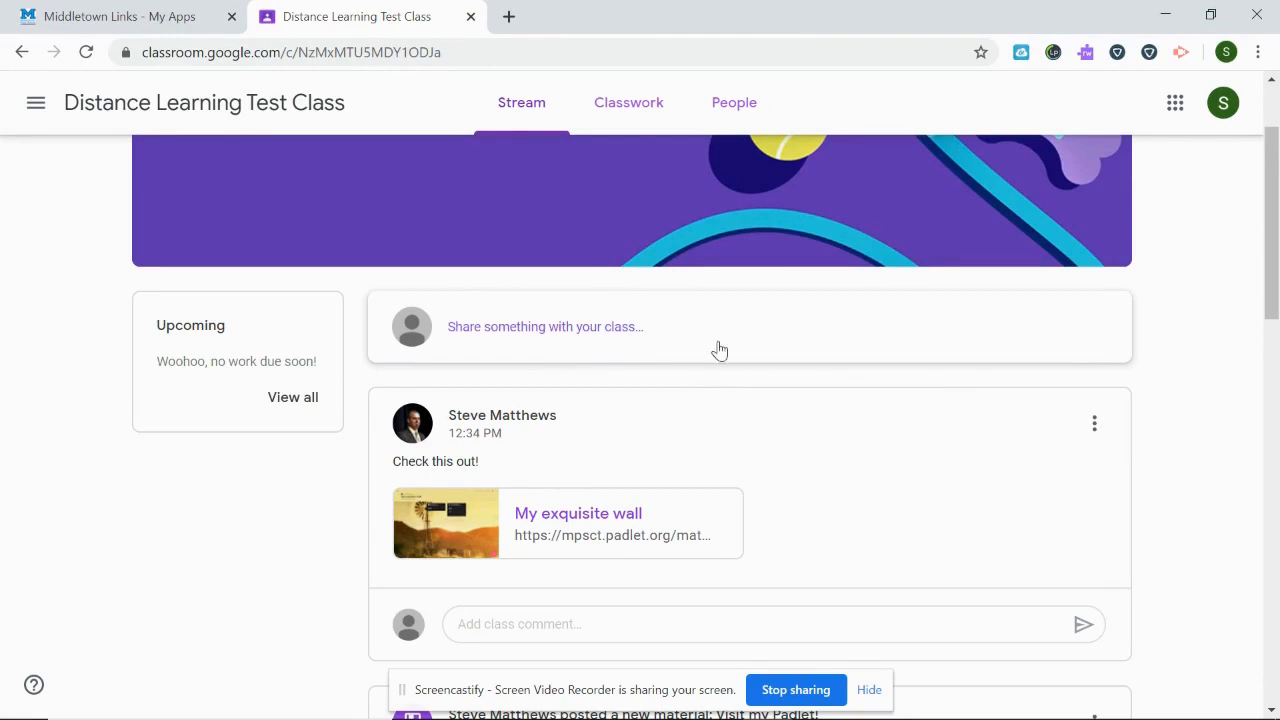
mouse_move(738, 370)
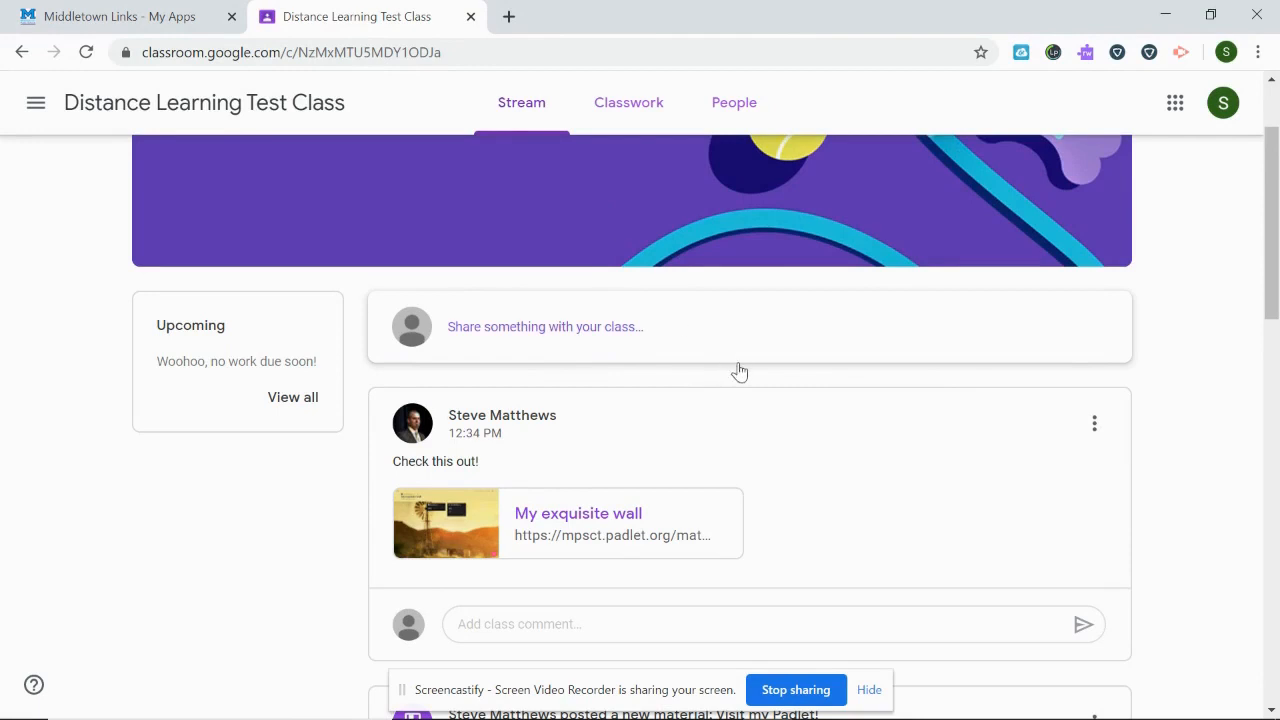
mouse_move(780, 404)
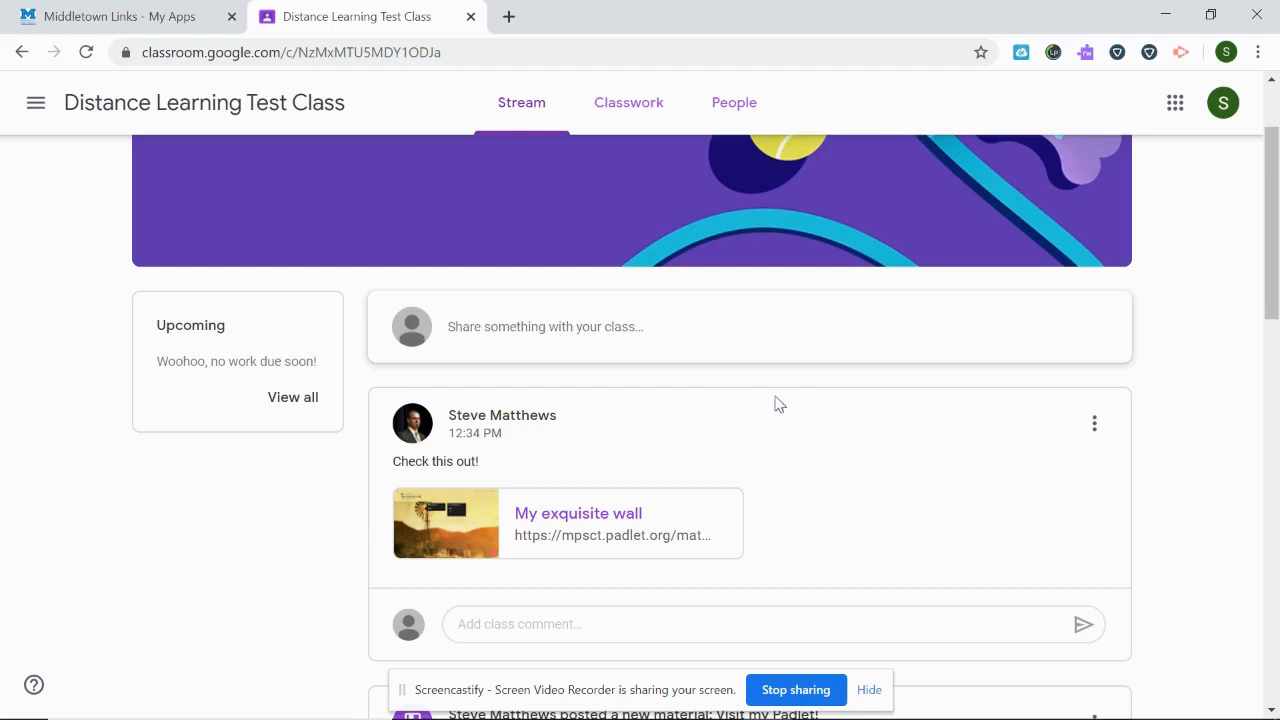
- From the teacher's My exquisite wall, sign in to Padlet with the student's school Google account
left_click(576, 512)
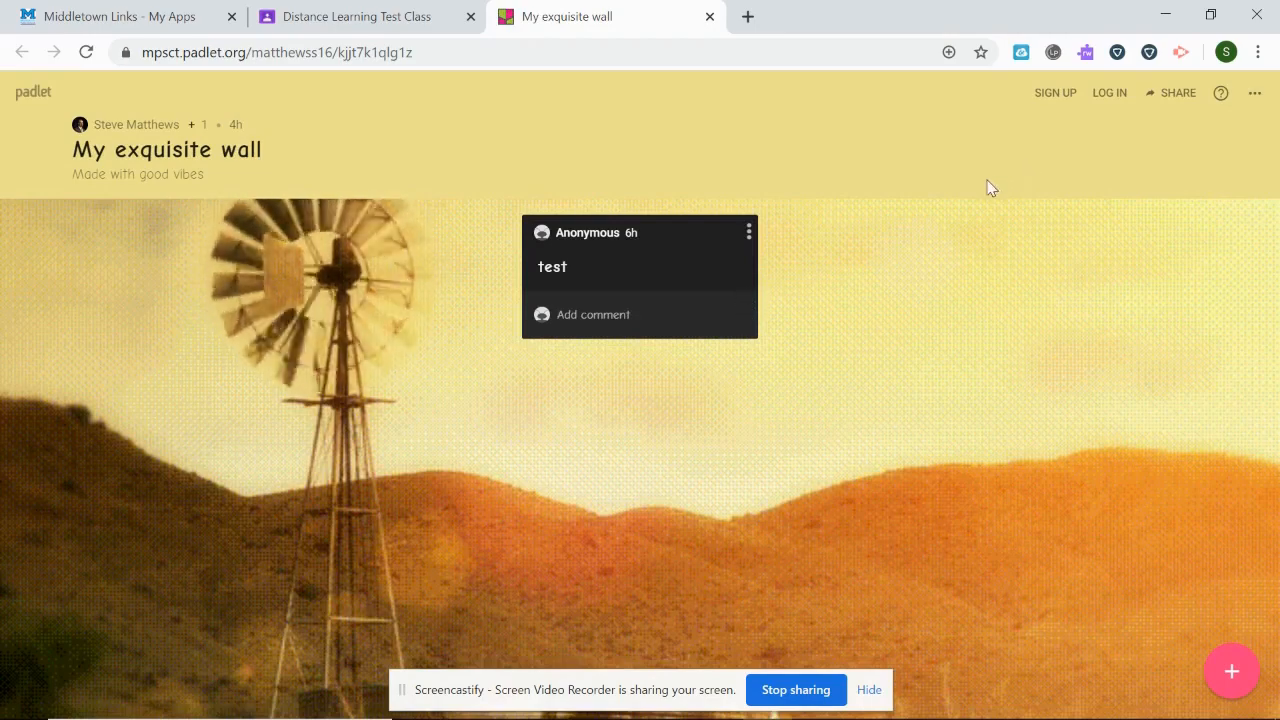
left_click(1108, 92)
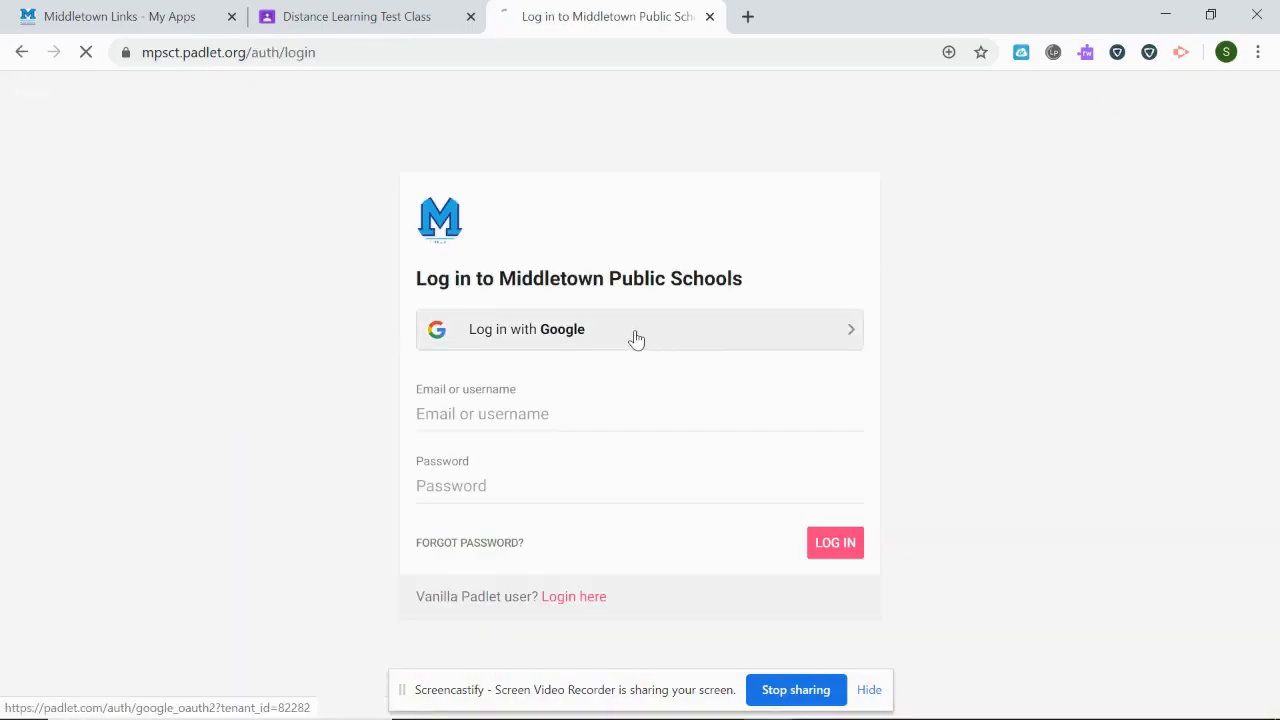
left_click(636, 328)
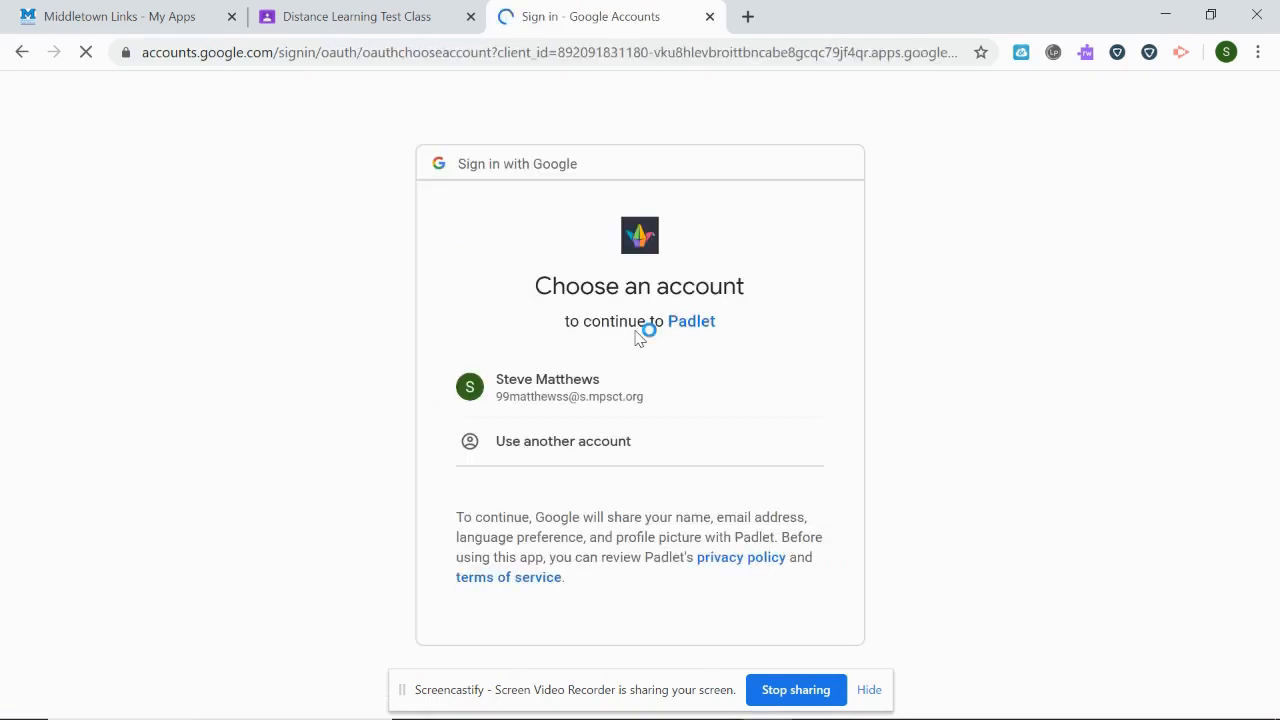
left_click(568, 388)
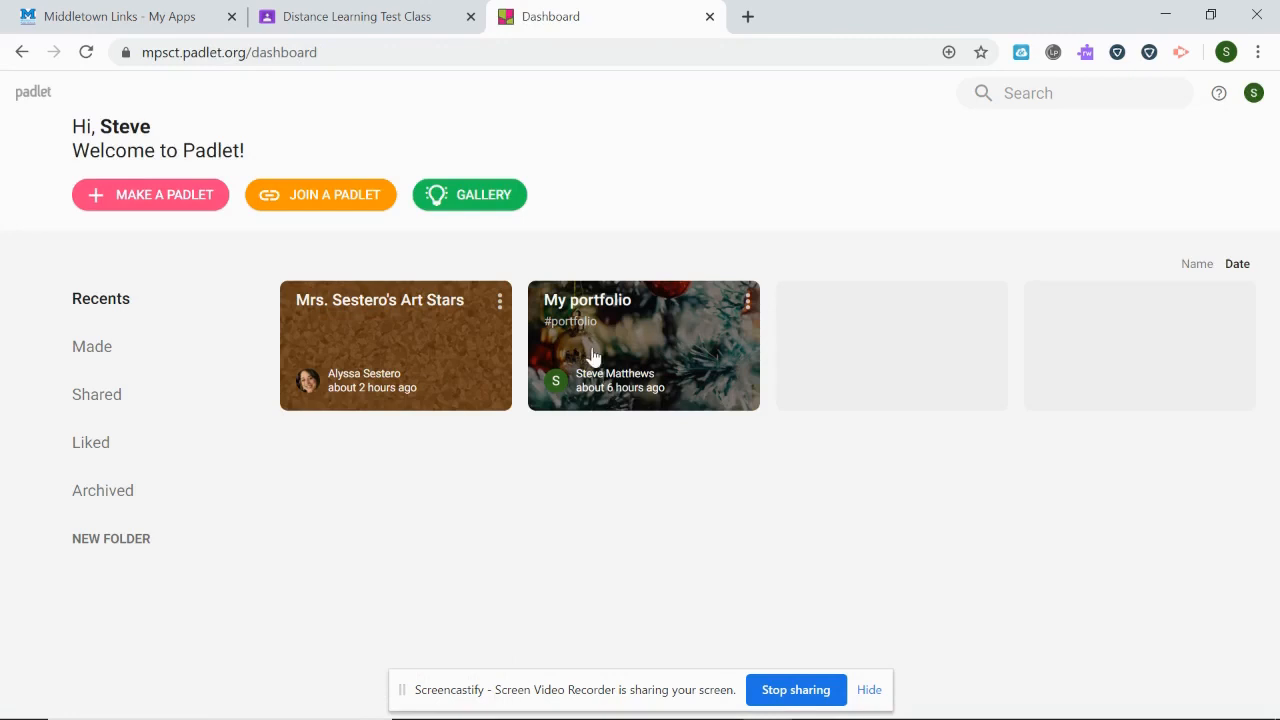
mouse_move(1030, 388)
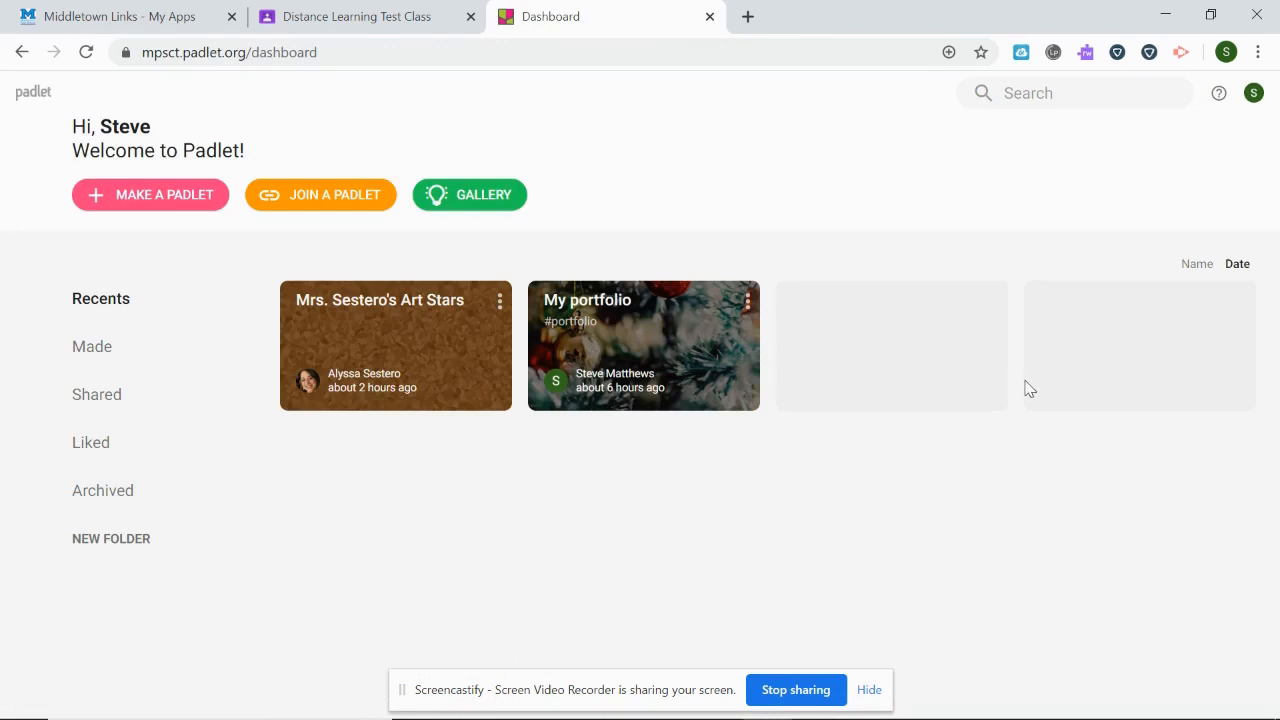
mouse_move(930, 340)
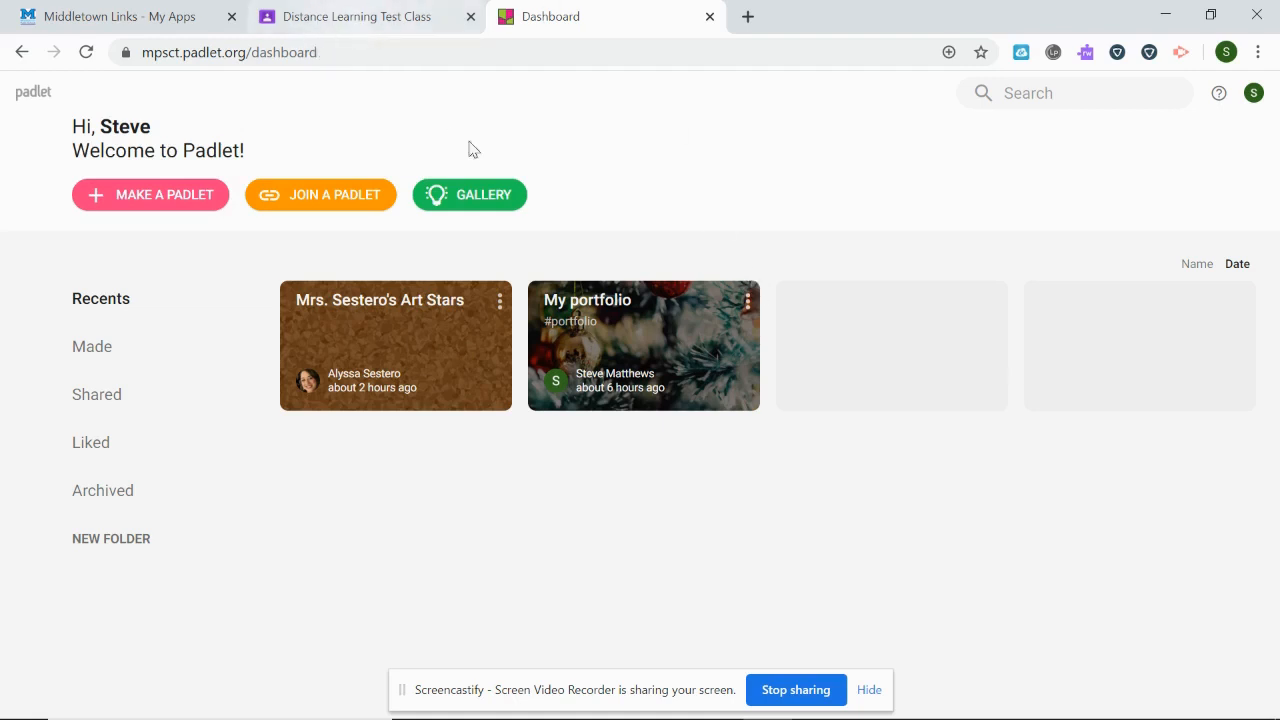
- Return to the Distance Learning Test Class tab in Google Classroom
left_click(708, 16)
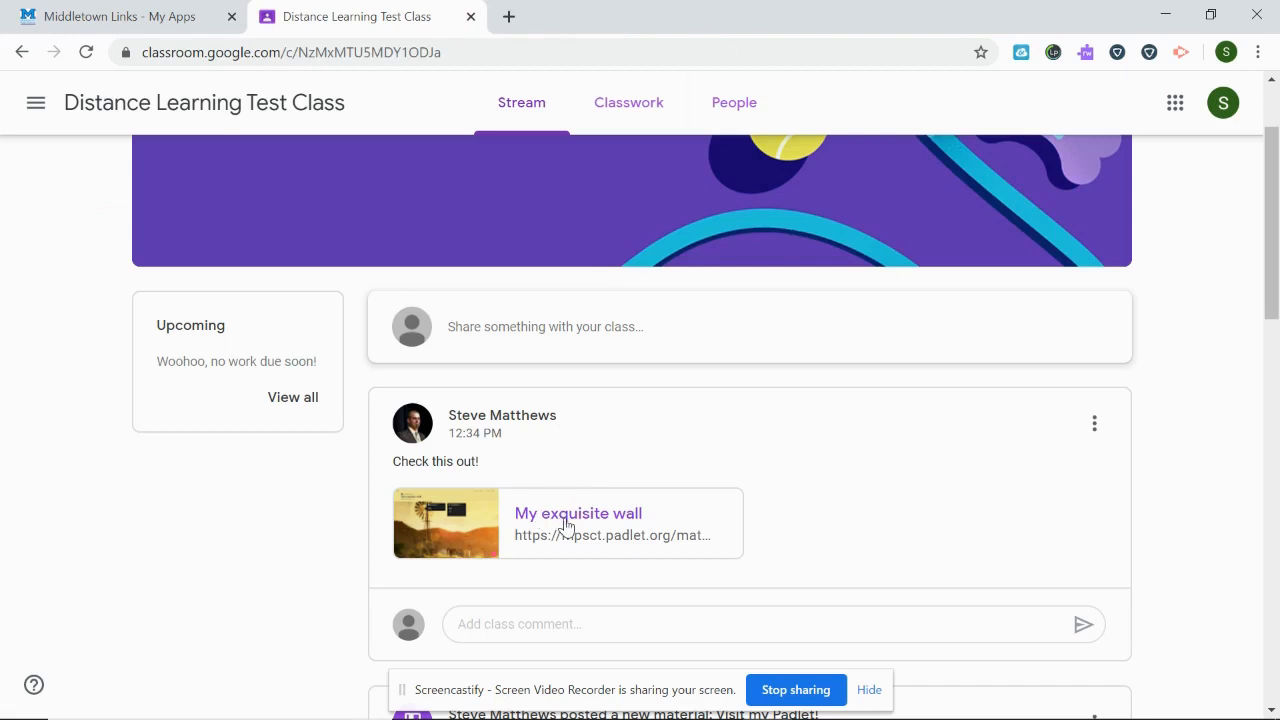
- Reopen My exquisite wall from the post, then close the unsigned Padlet tab
left_click(578, 512)
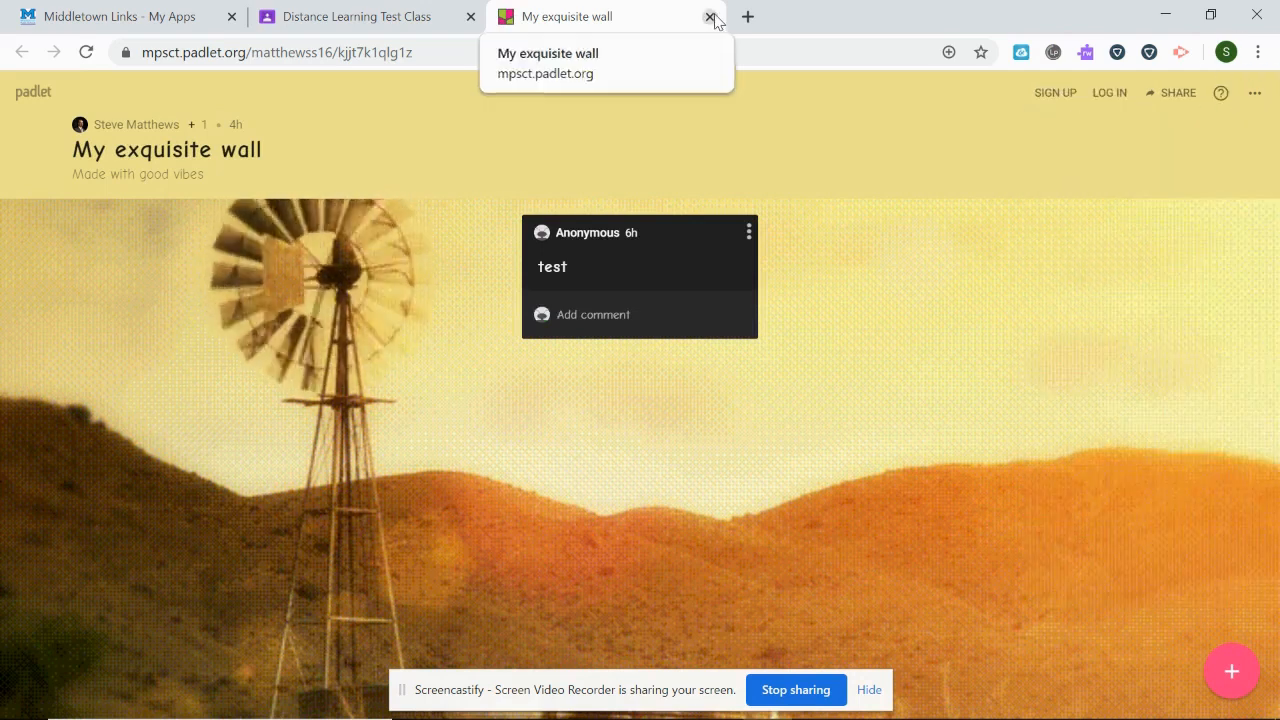
left_click(712, 16)
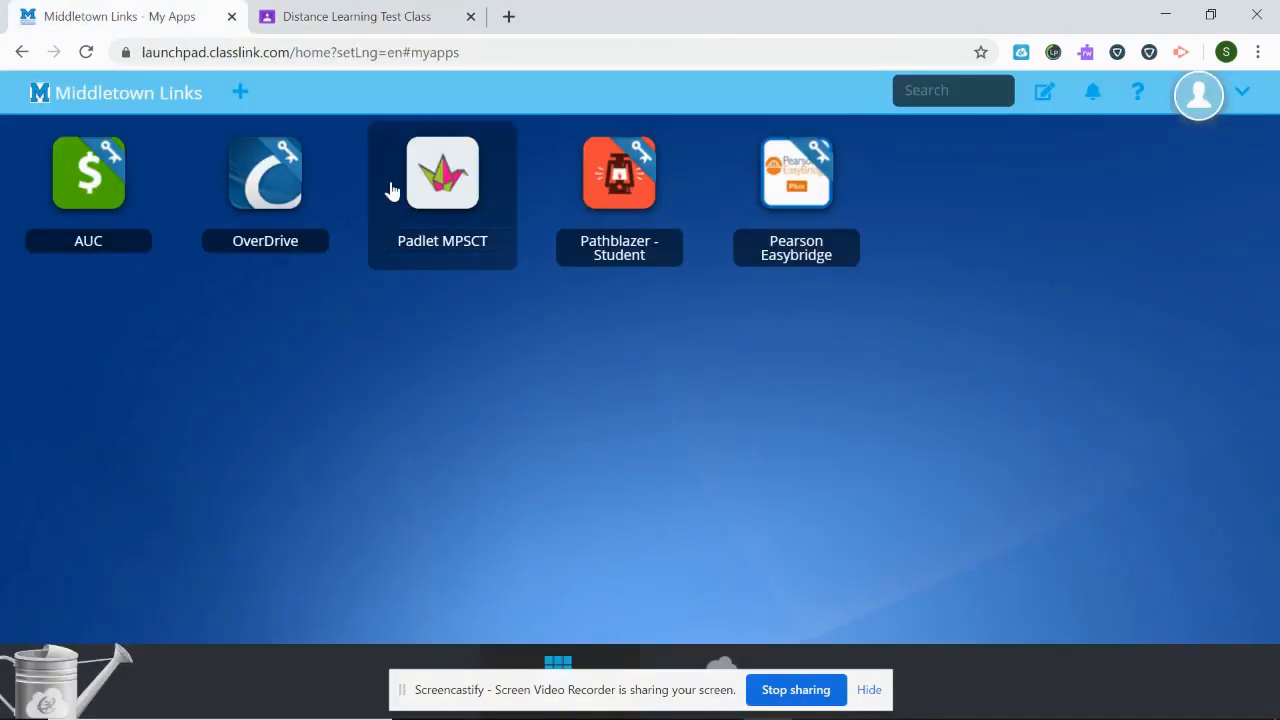
mouse_move(412, 198)
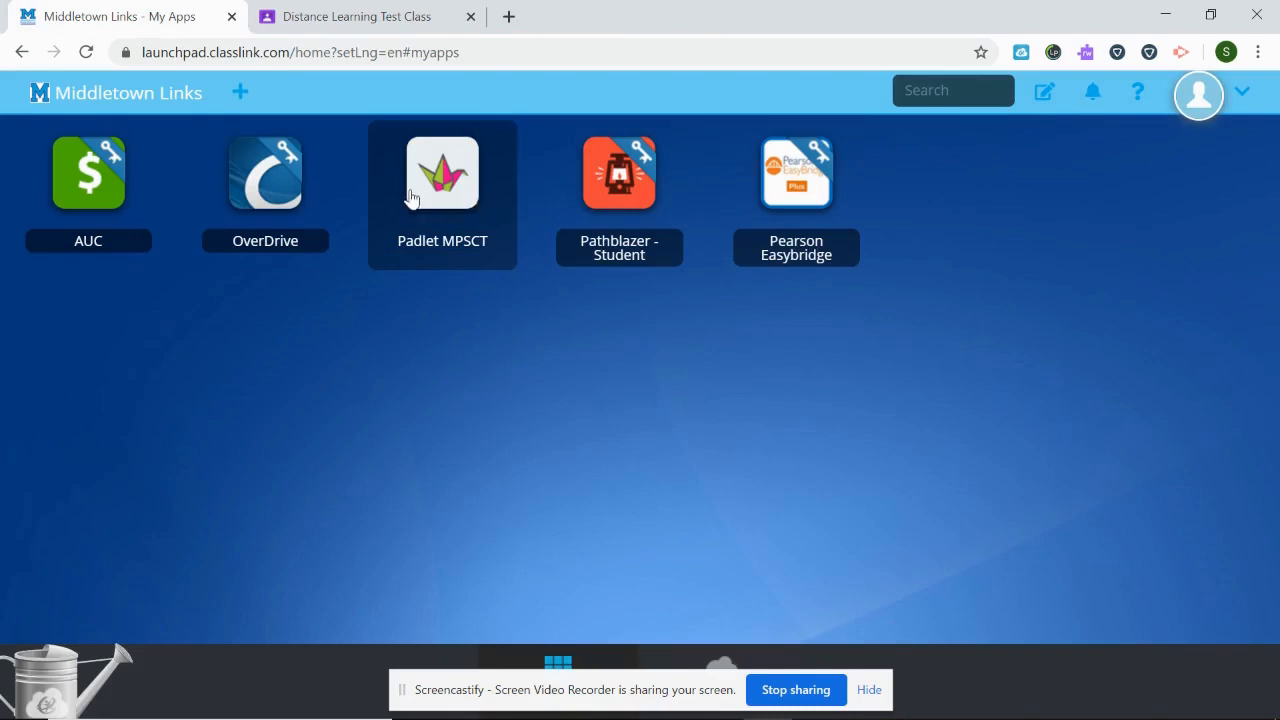
mouse_move(436, 204)
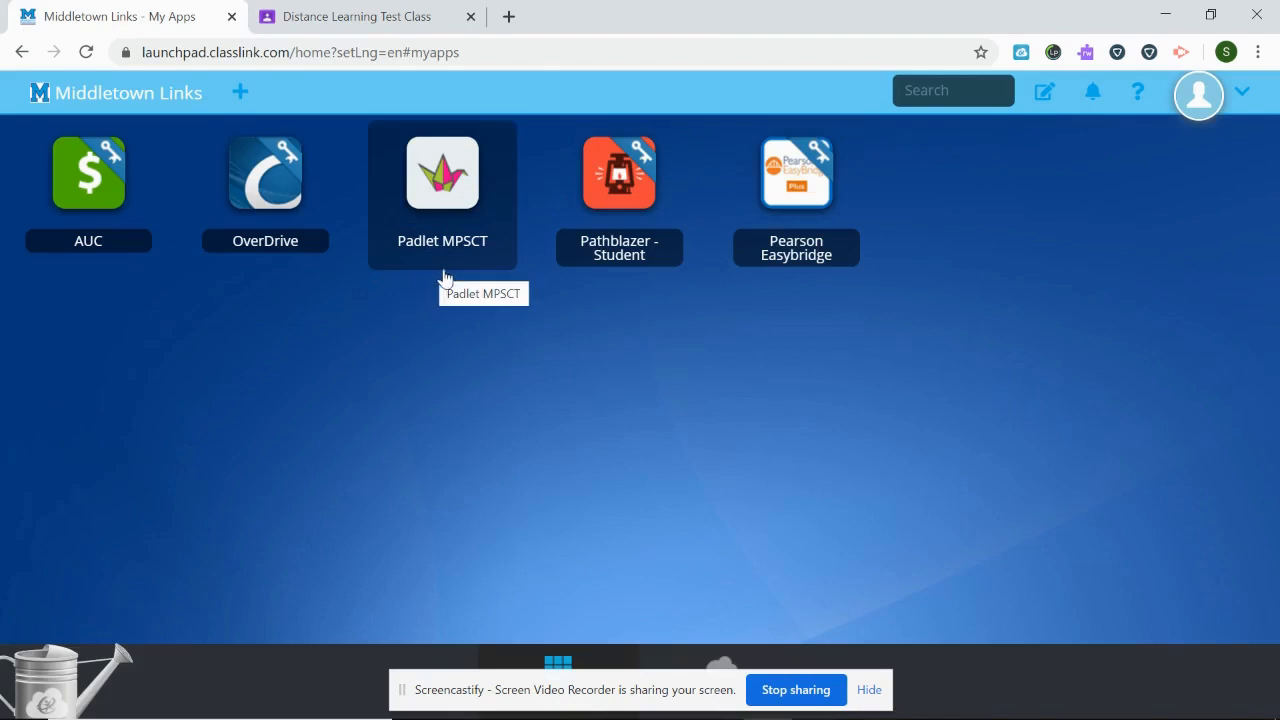
mouse_move(480, 264)
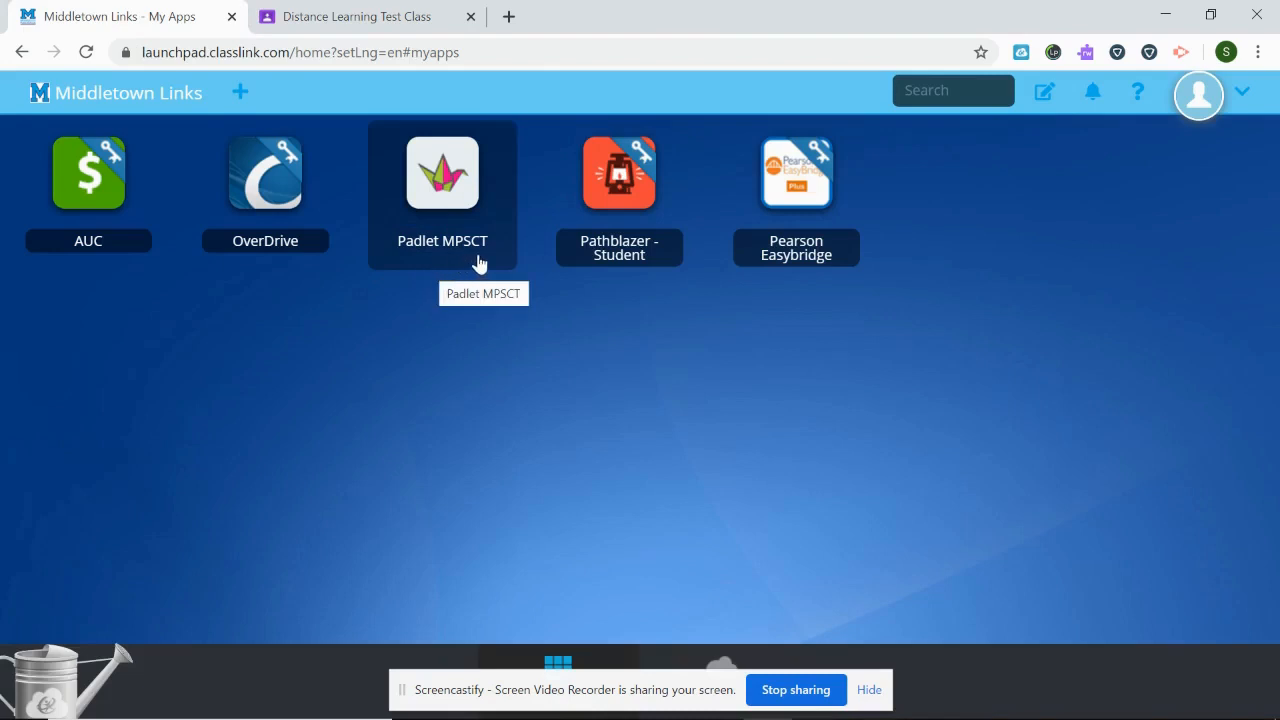
- Launch Padlet MPSCT from Middletown Links as the student's Google account, then return to the Classroom tab
left_click(442, 172)
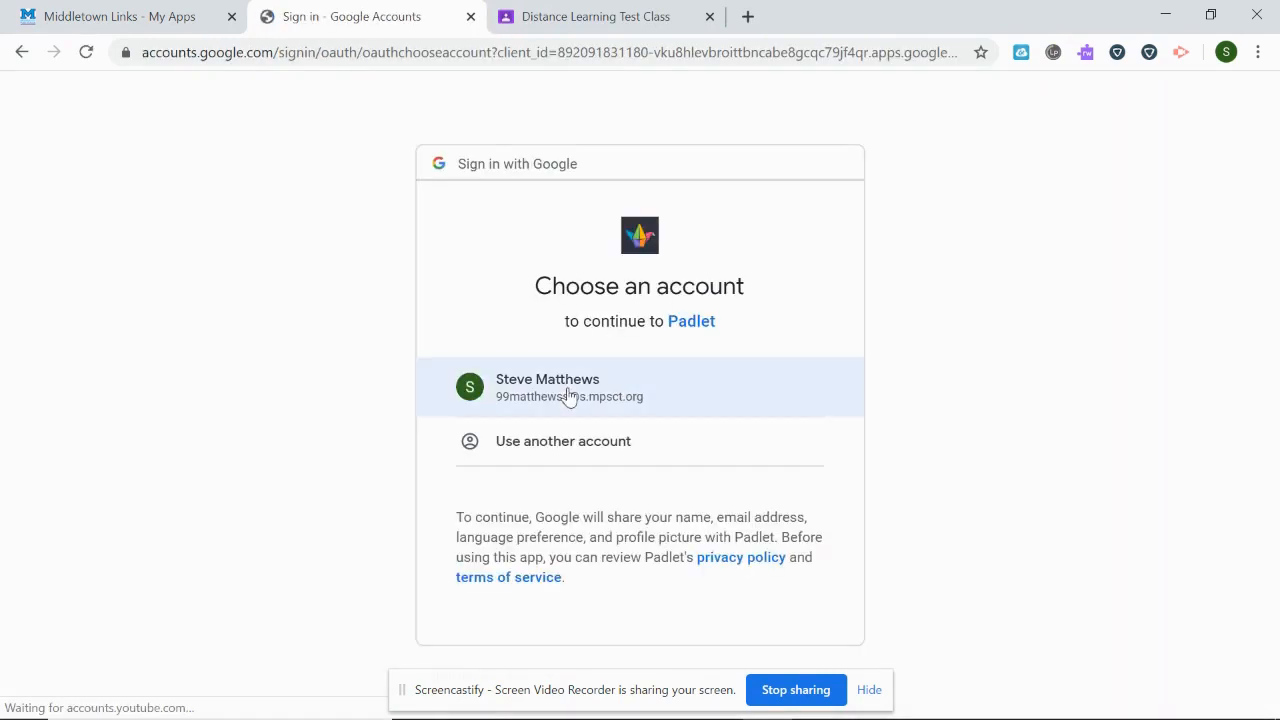
left_click(568, 388)
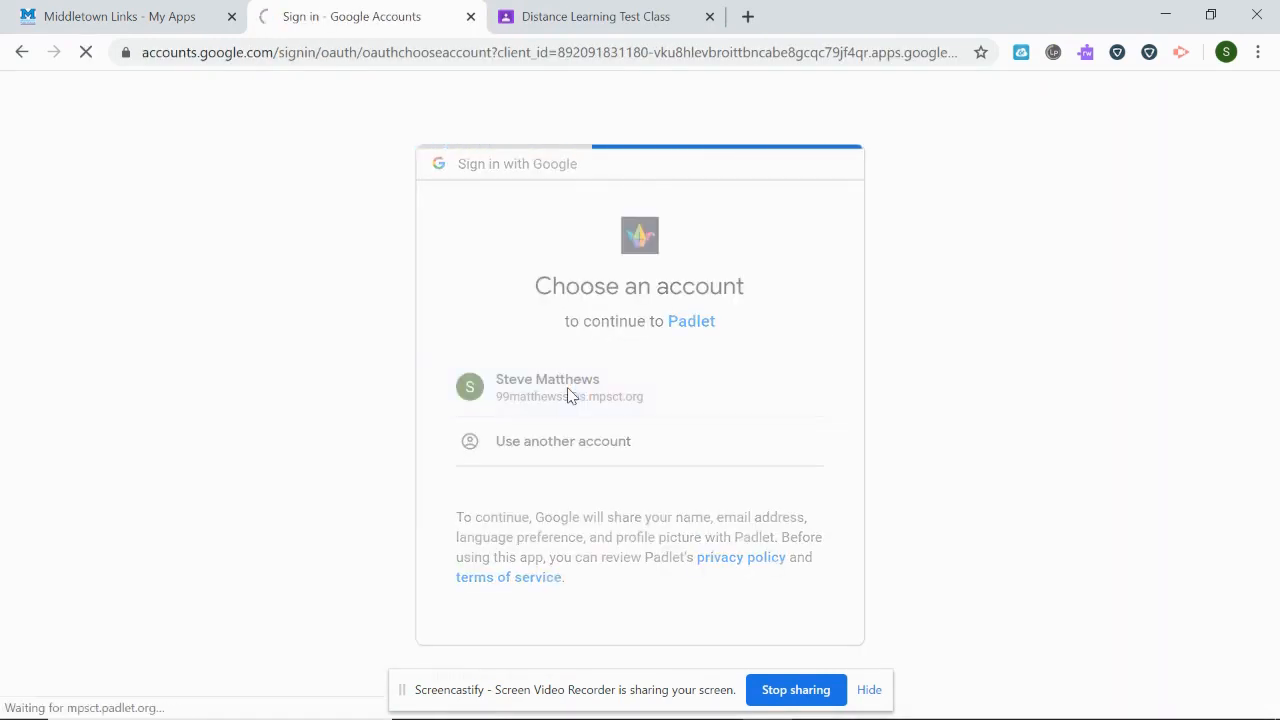
left_click(548, 388)
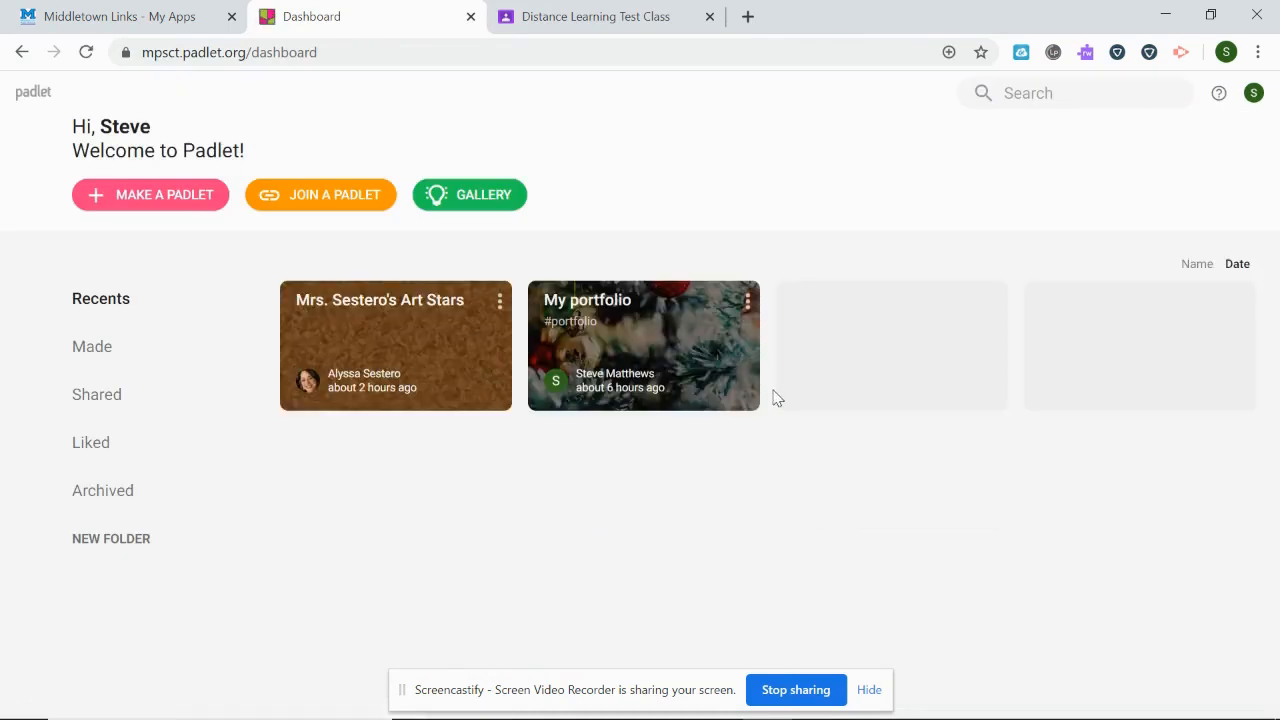
left_click(594, 16)
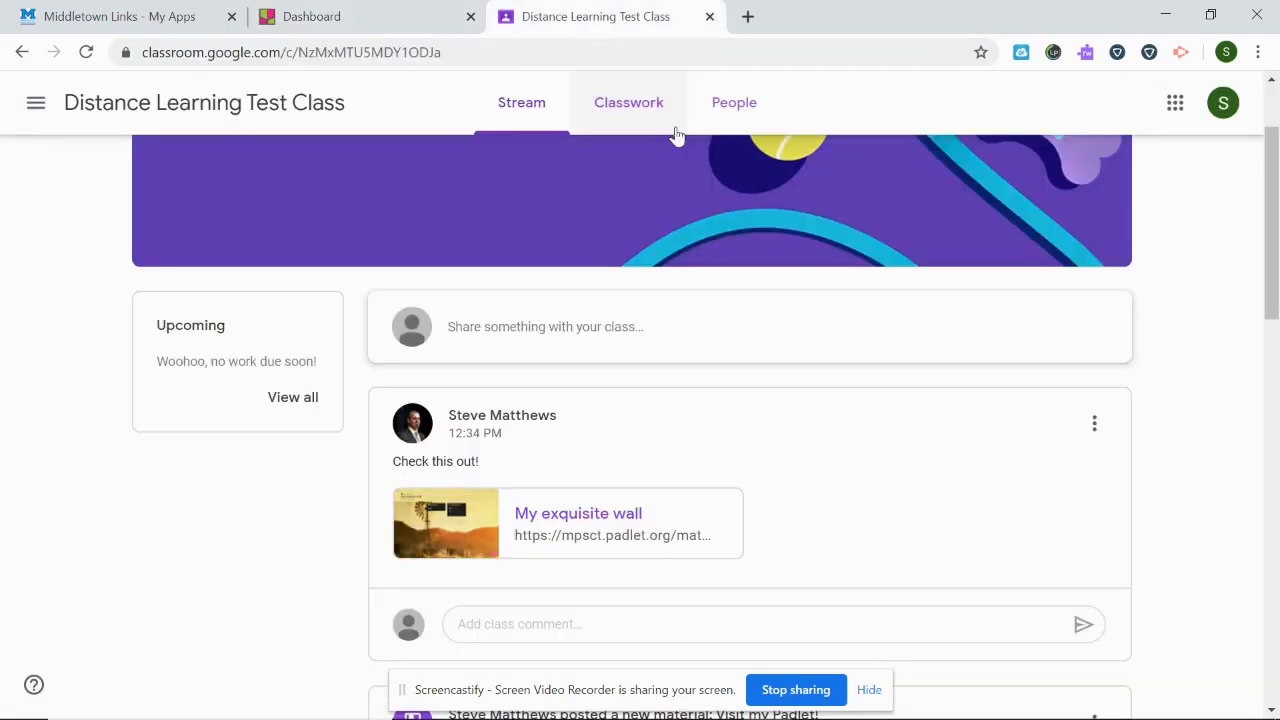
- Reopen My exquisite wall and show the account menu confirming Steve Matthews is signed in
left_click(576, 512)
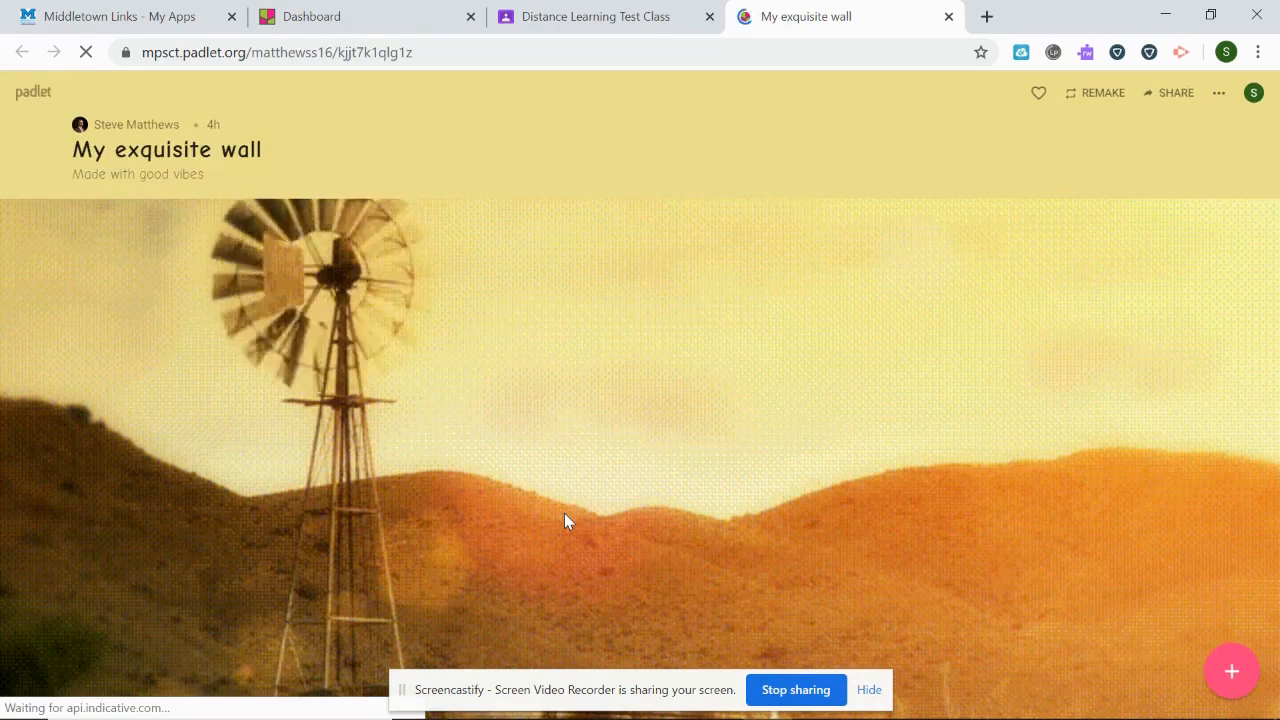
left_click(1252, 94)
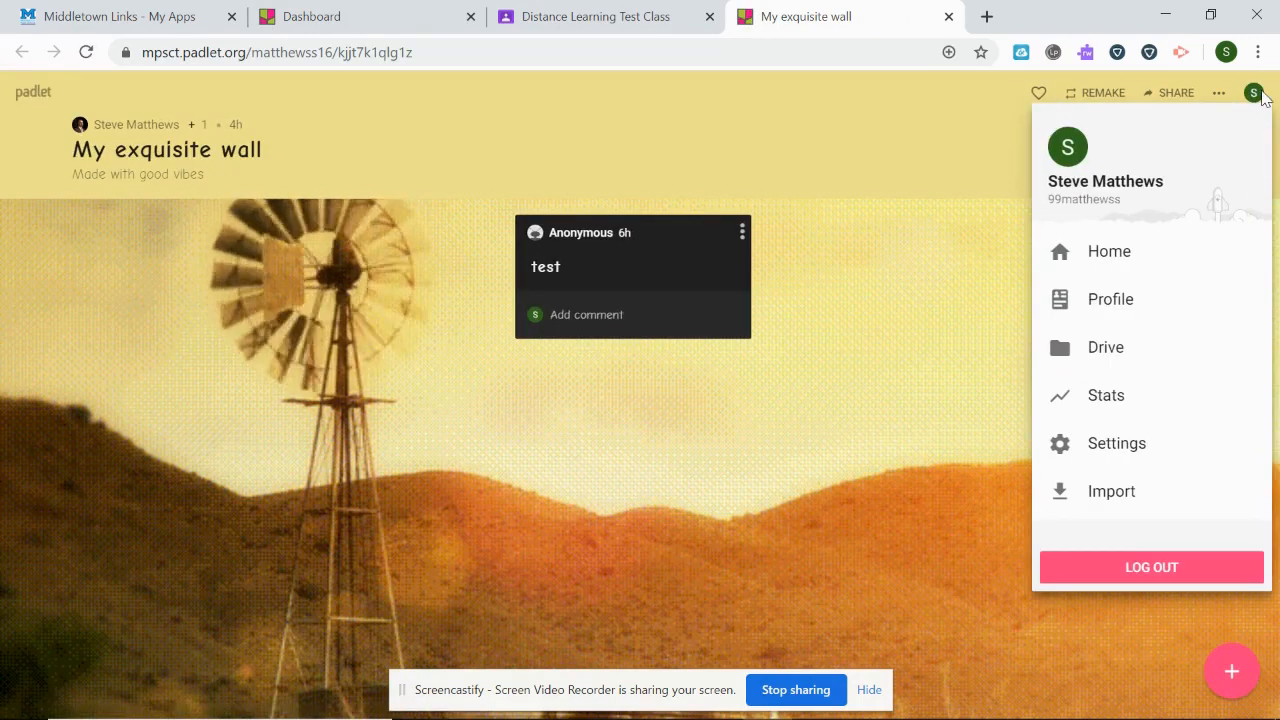